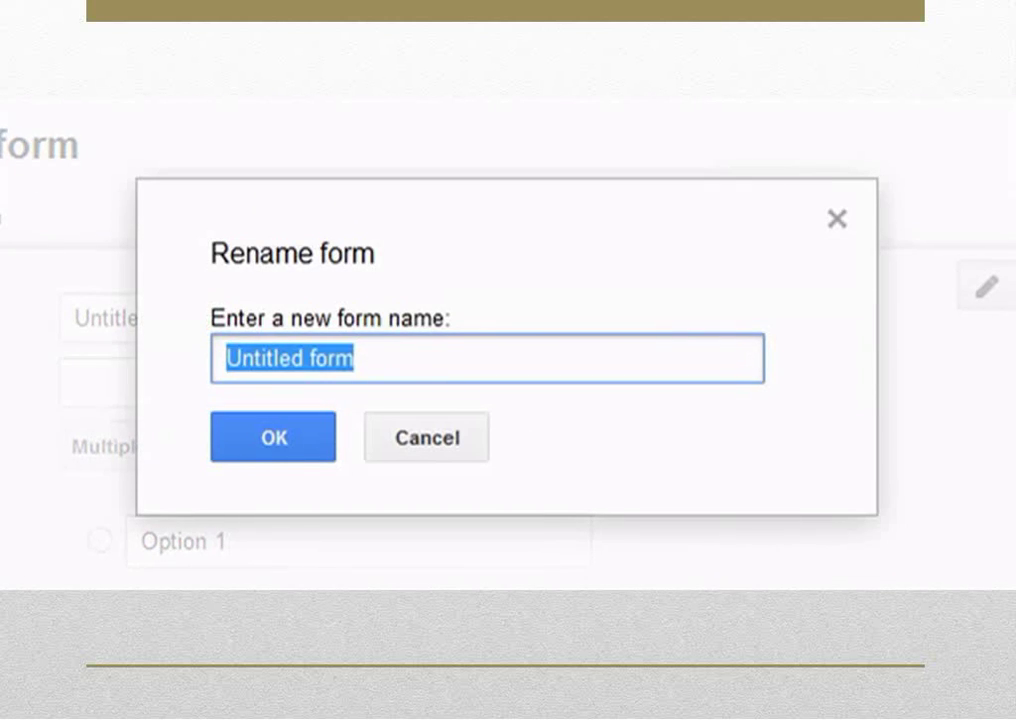
# Rename the untitled form to 'Trial Survey' and confirm
pyautogui.write('Trial Survey')
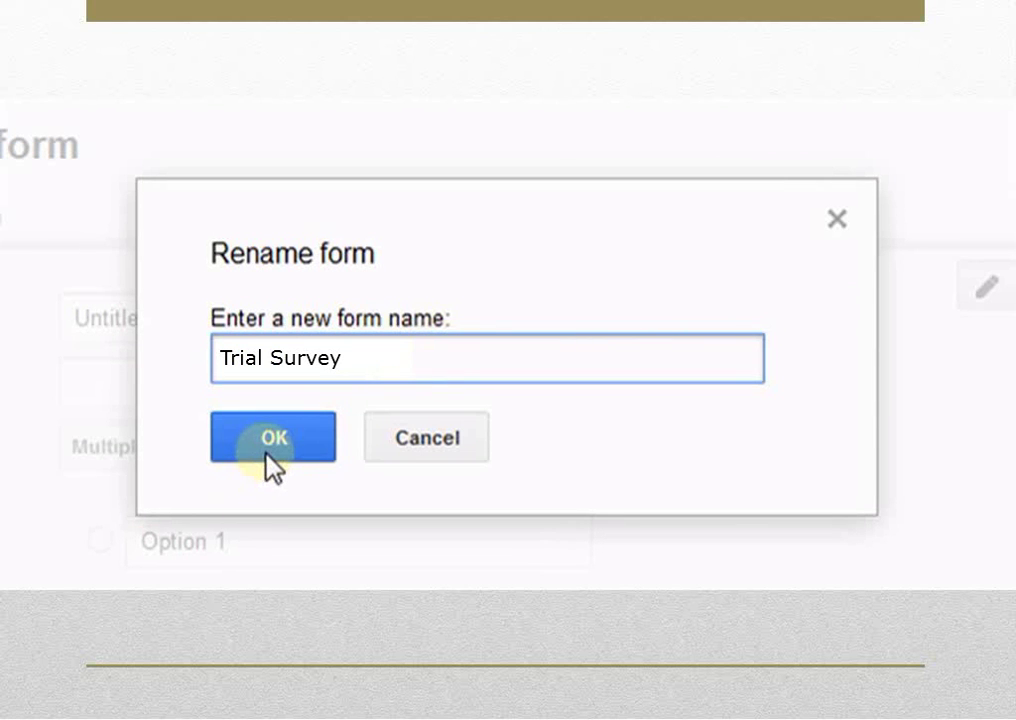
pyautogui.click(272, 436)
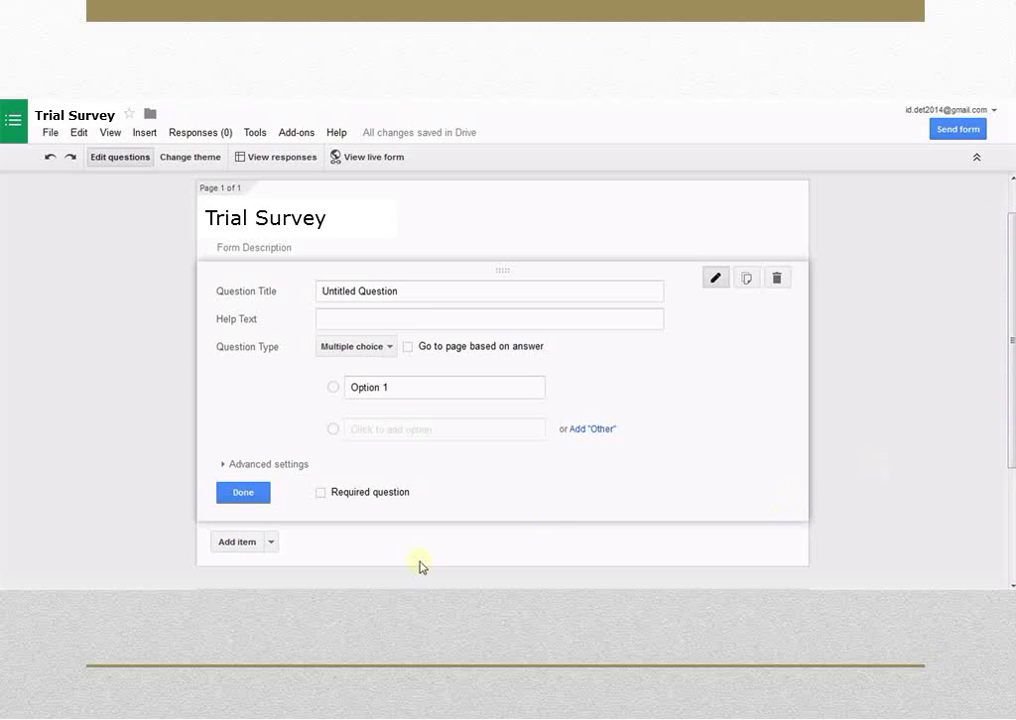
pyautogui.moveTo(272, 540)
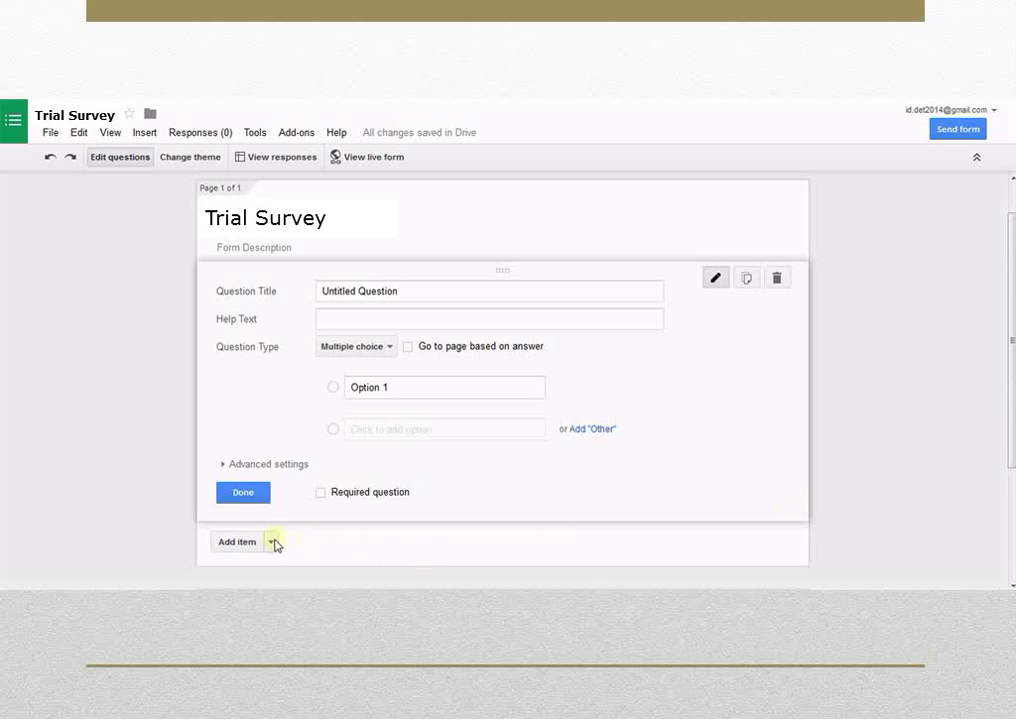
pyautogui.click(274, 542)
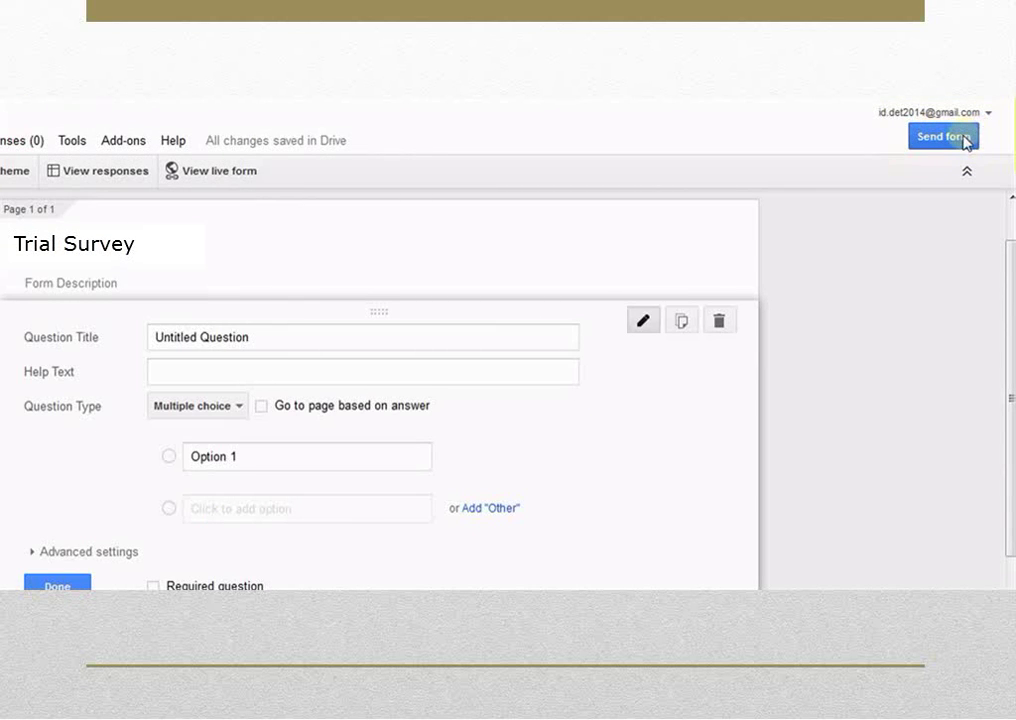
# Bring up the Send form dialog with the survey link and email field
pyautogui.click(956, 138)
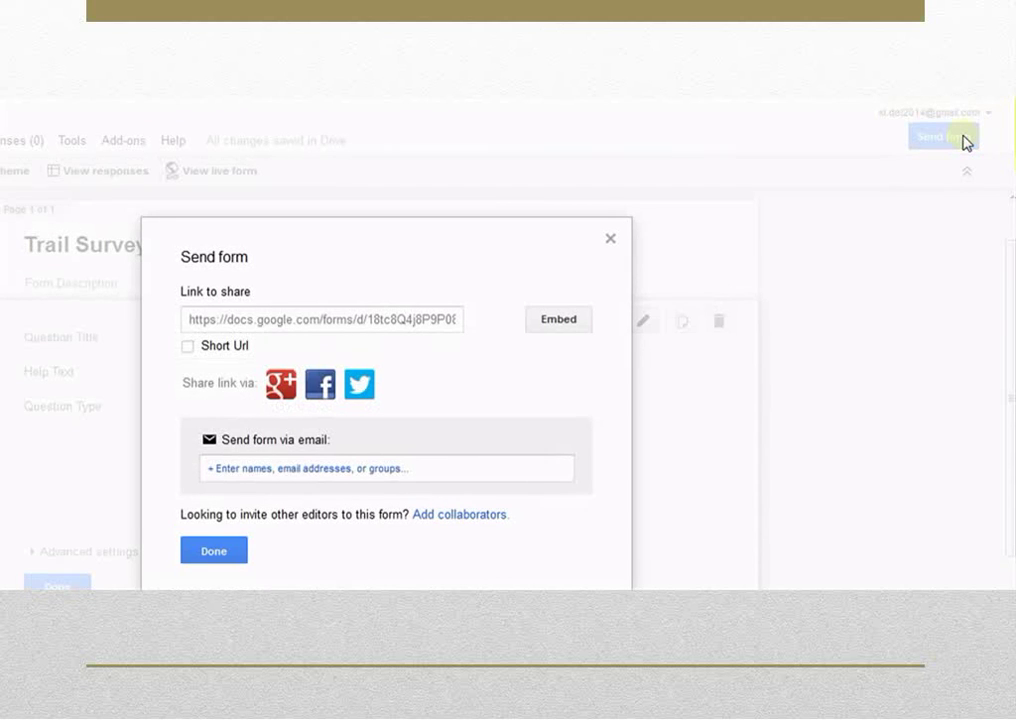
pyautogui.moveTo(964, 144)
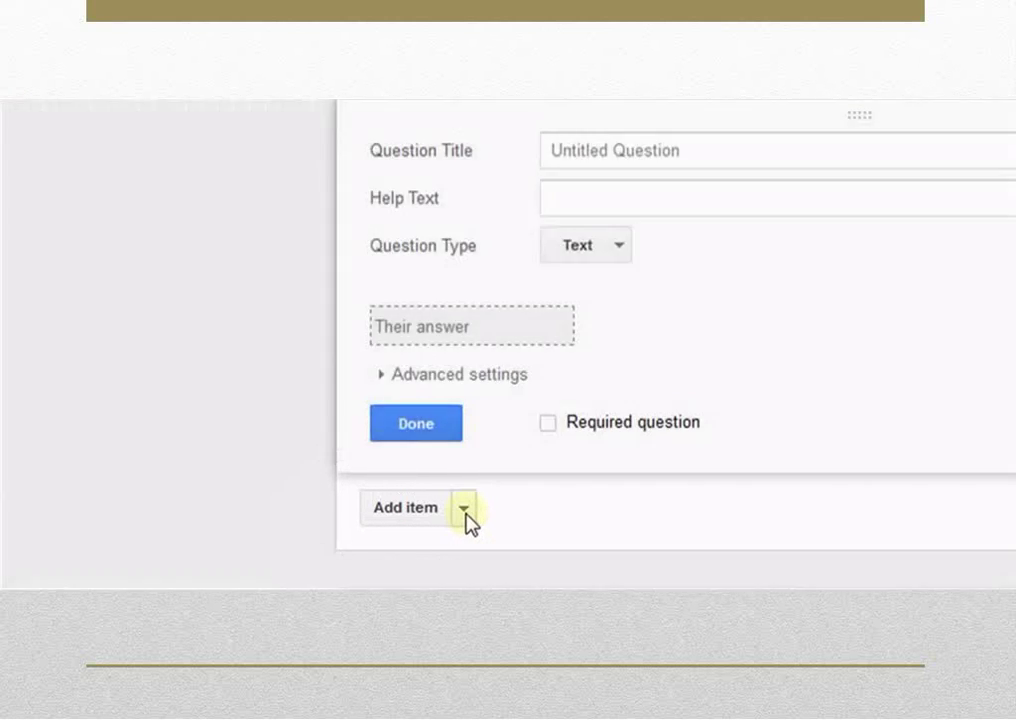
# Title the first question 'Name' and add another question item beneath it
pyautogui.click(466, 508)
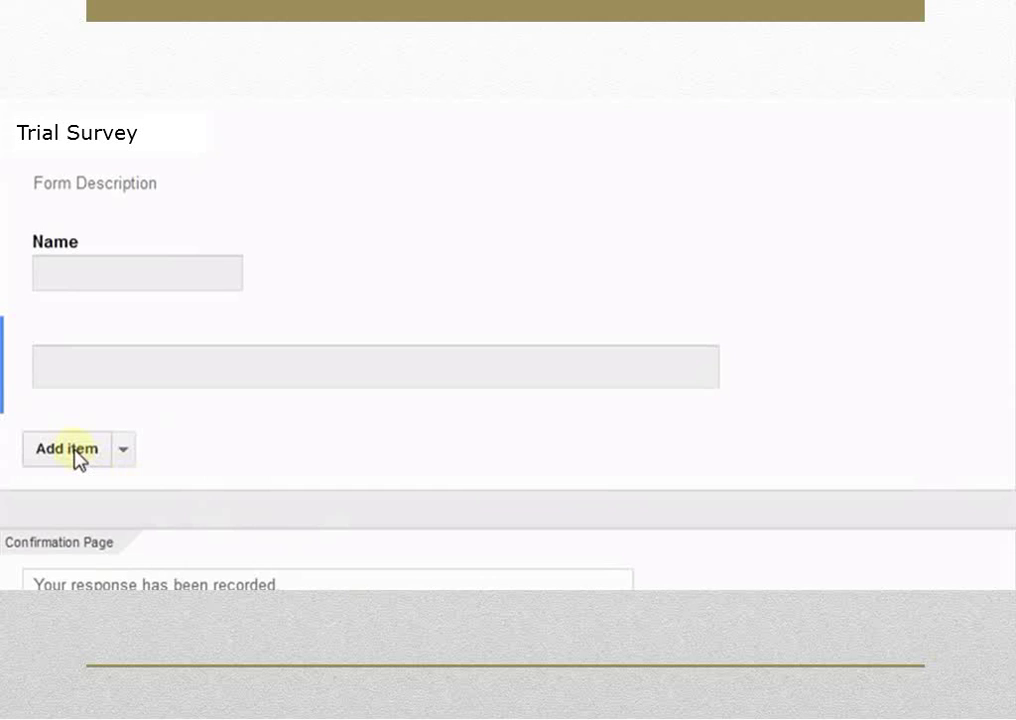
pyautogui.click(64, 448)
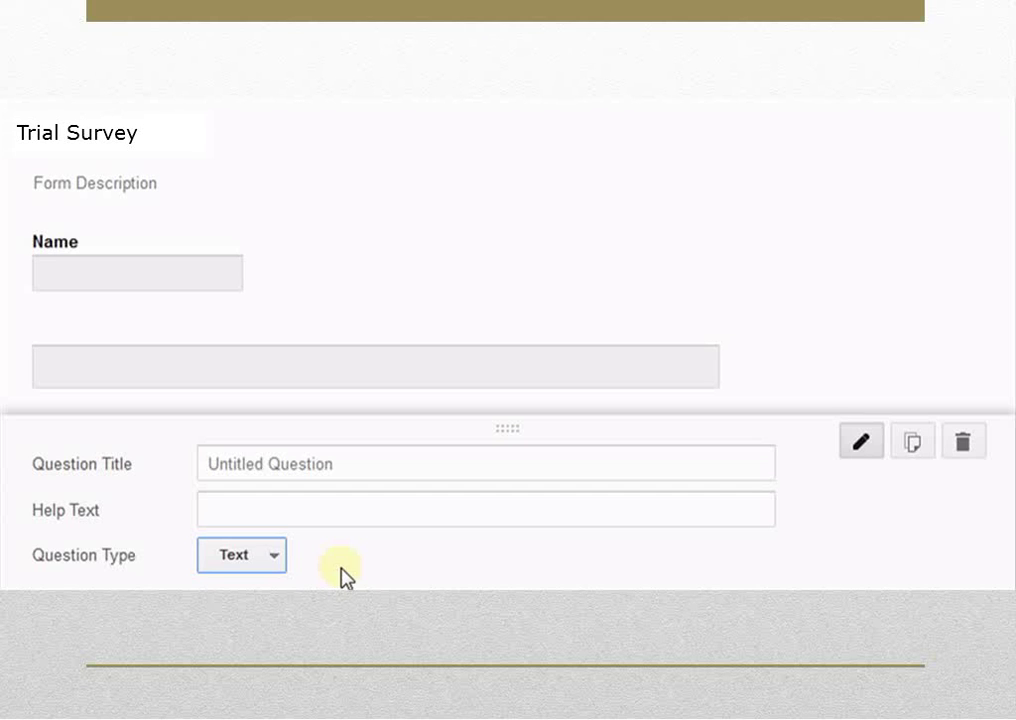
# Make the new question Paragraph text, mark it required, and finish editing
pyautogui.click(240, 554)
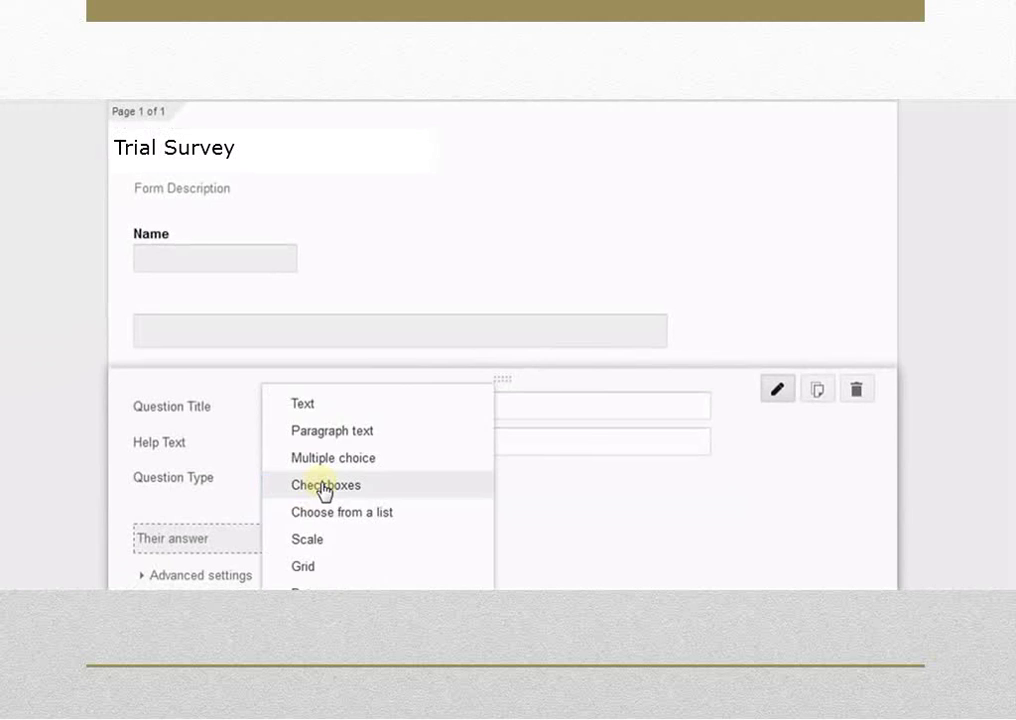
pyautogui.click(332, 432)
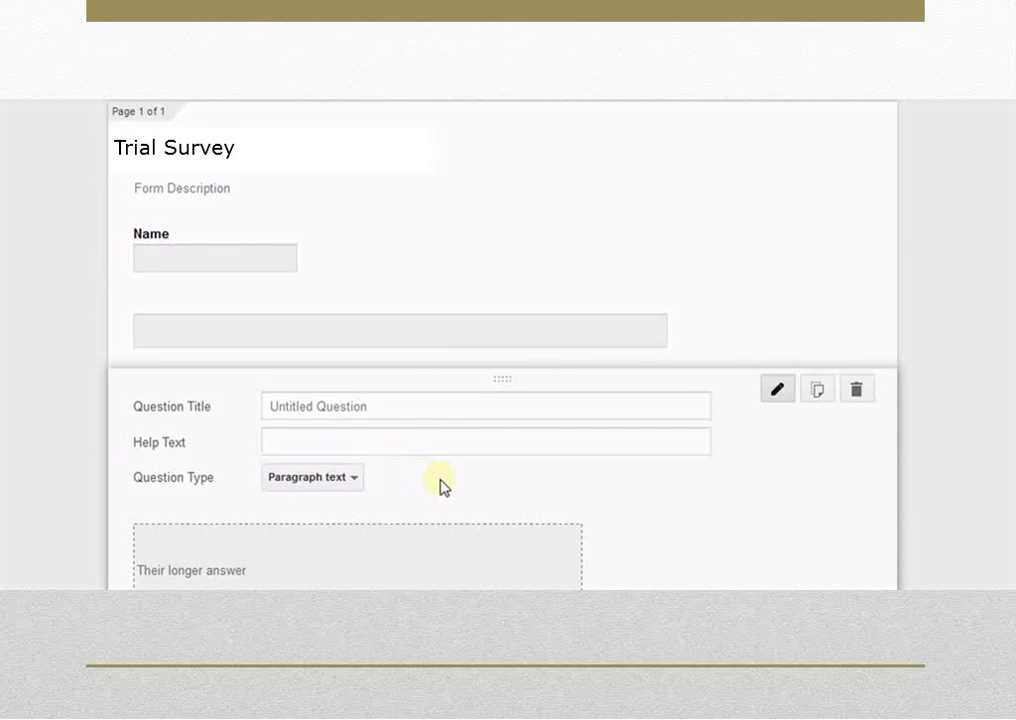
pyautogui.scroll(-3)
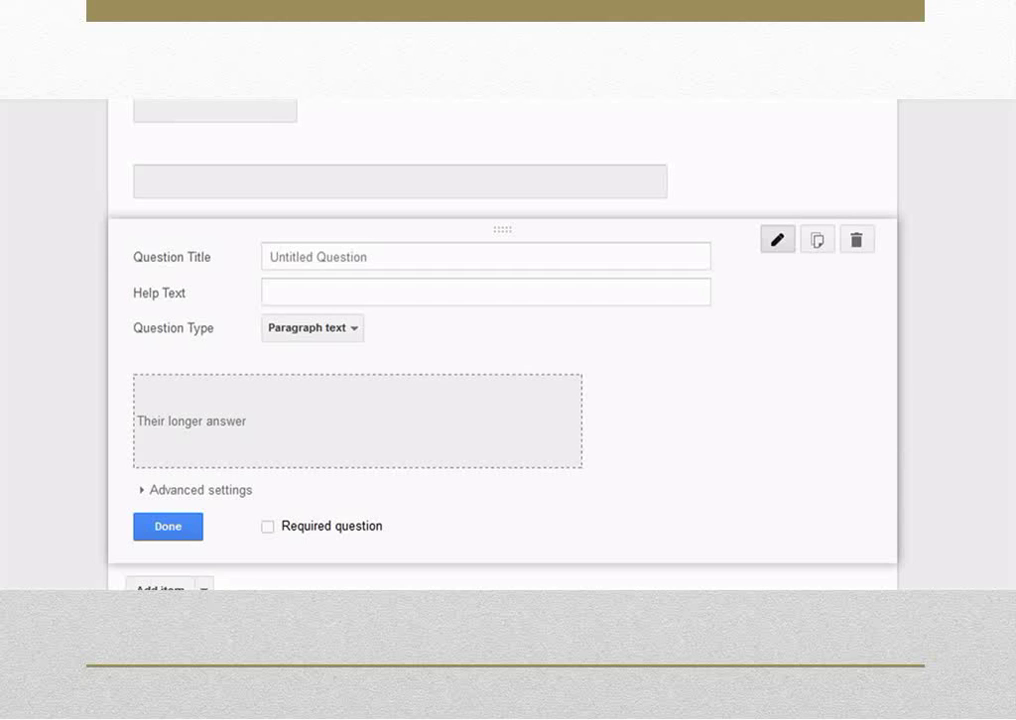
pyautogui.moveTo(272, 544)
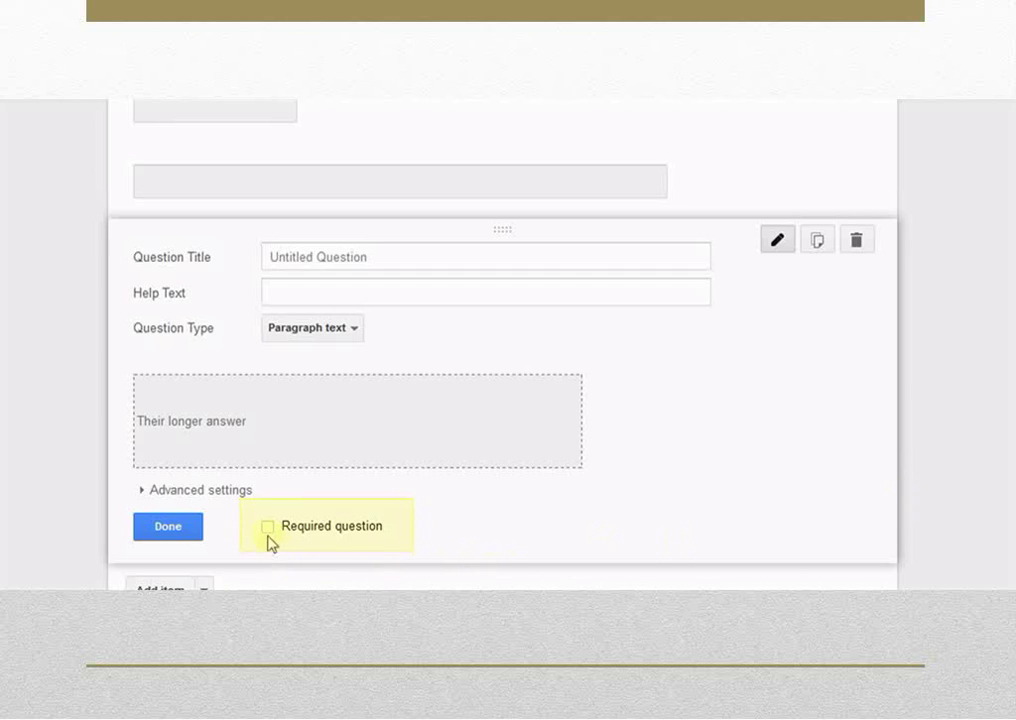
pyautogui.click(268, 526)
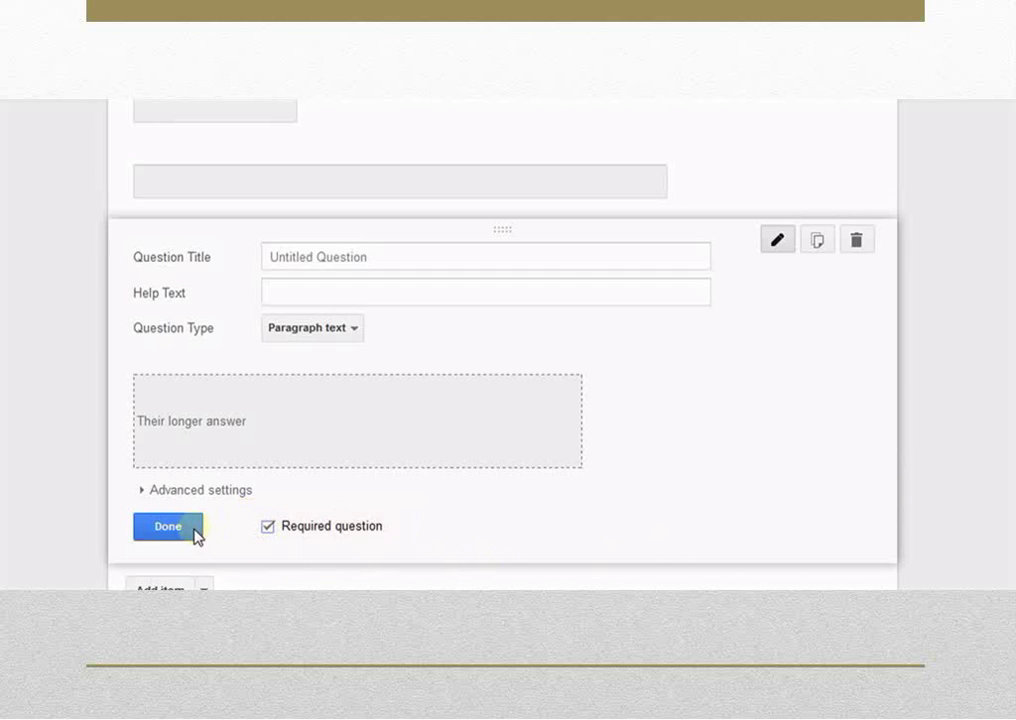
pyautogui.click(168, 526)
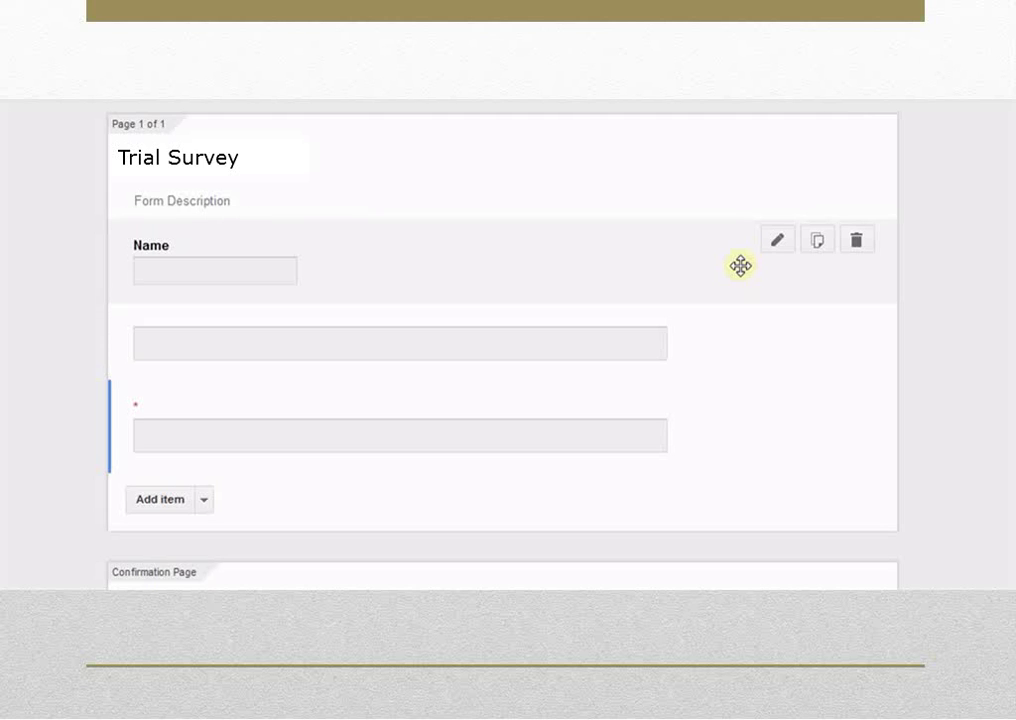
# Edit the Name question, mark it required, and finish editing
pyautogui.click(780, 240)
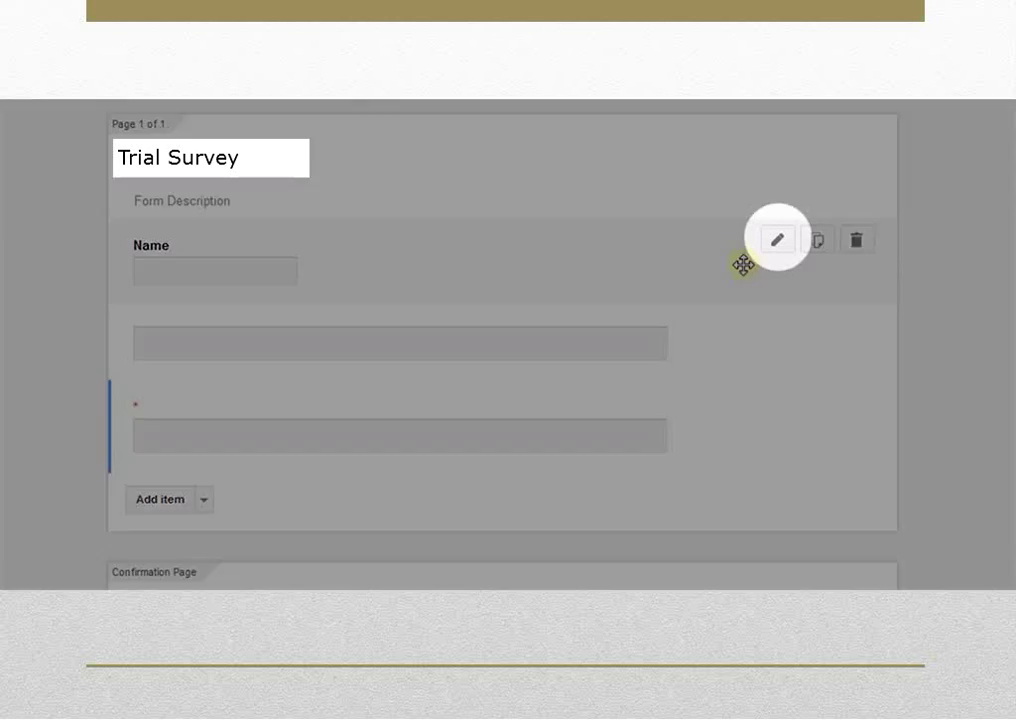
pyautogui.click(780, 238)
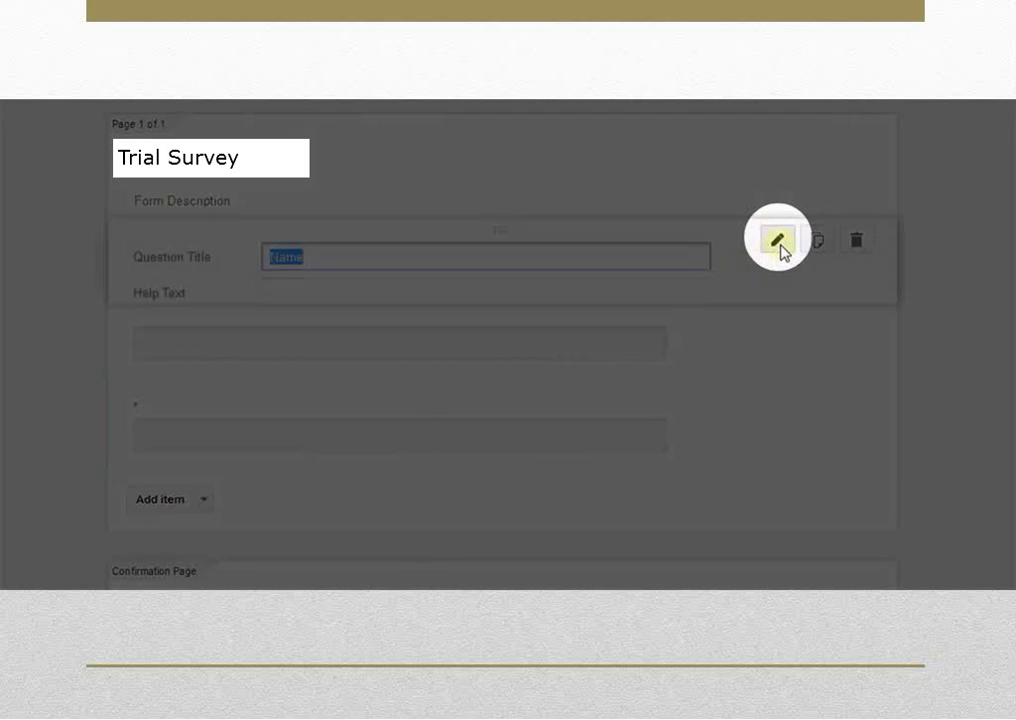
pyautogui.click(778, 240)
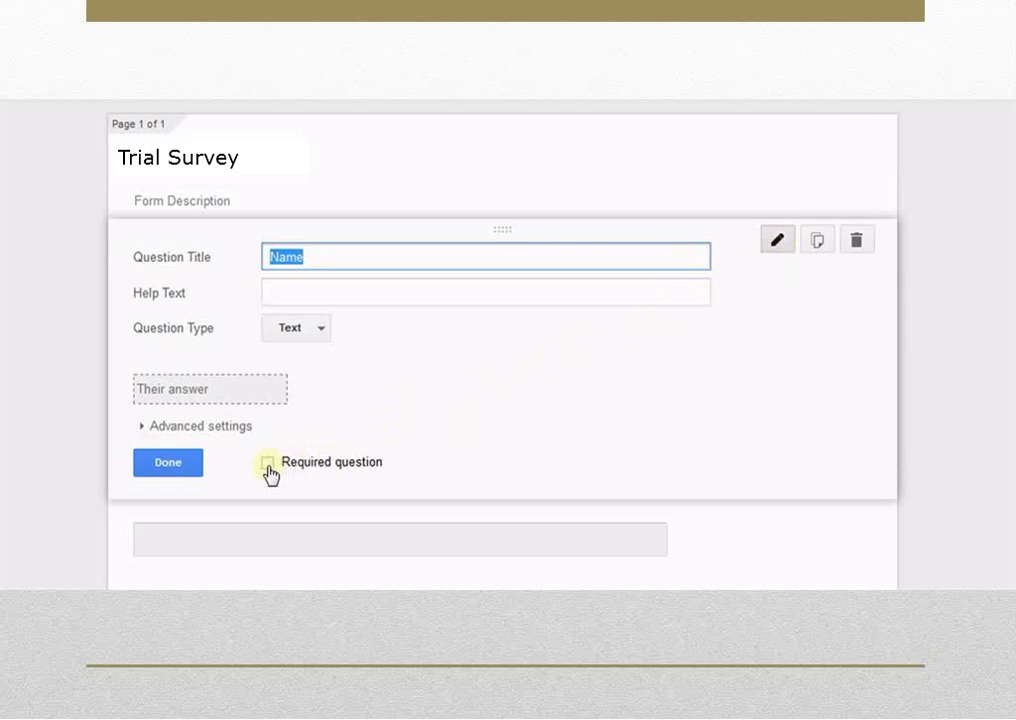
pyautogui.click(268, 462)
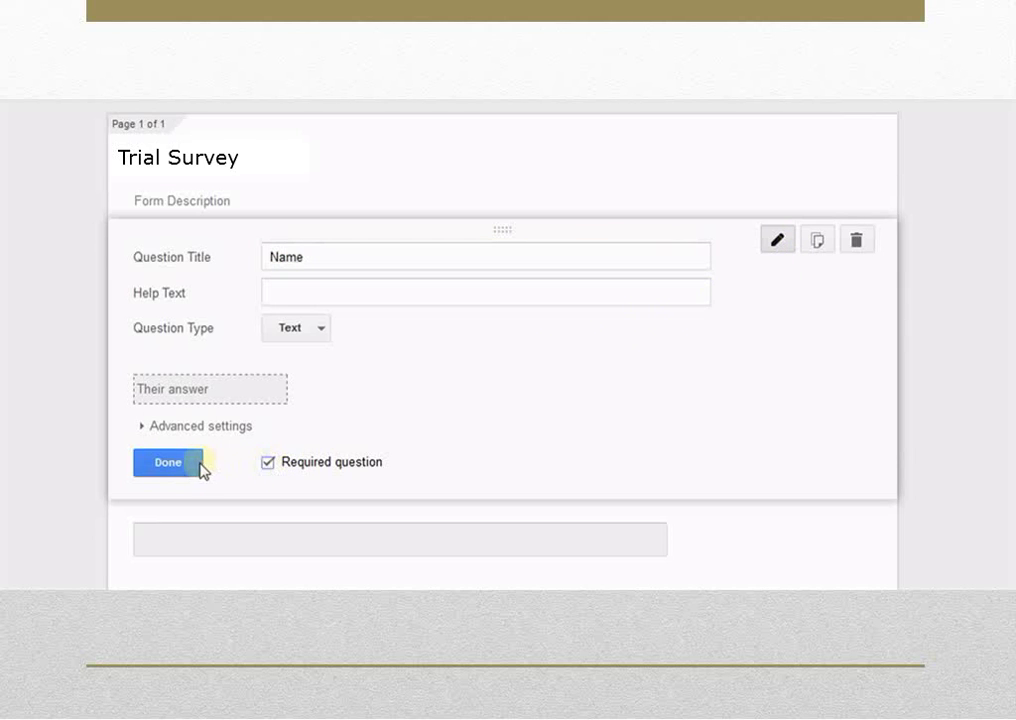
pyautogui.click(168, 462)
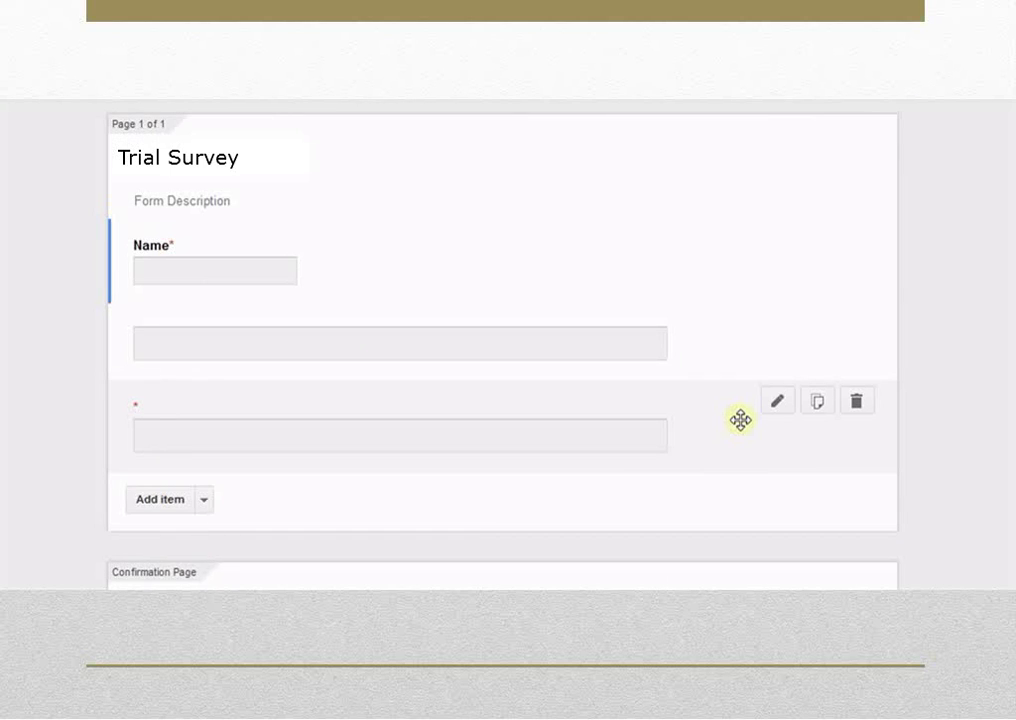
# Title a question 'Write about your ambitions in life', required, and finish editing
pyautogui.click(818, 402)
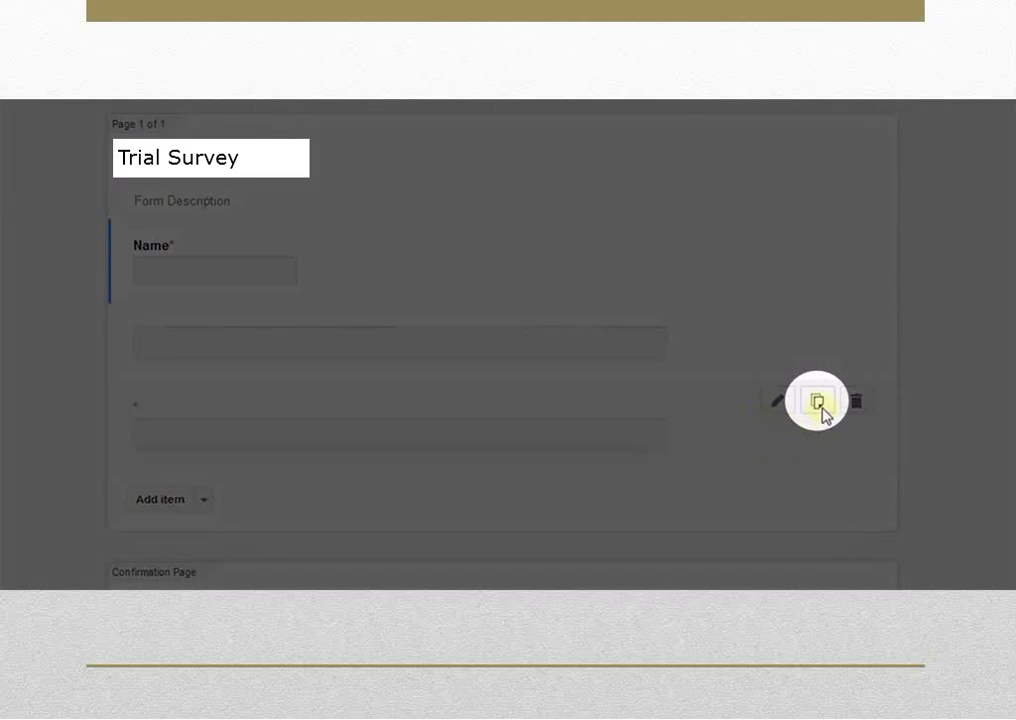
pyautogui.click(816, 402)
pyautogui.write('Write about your ambitions in life')
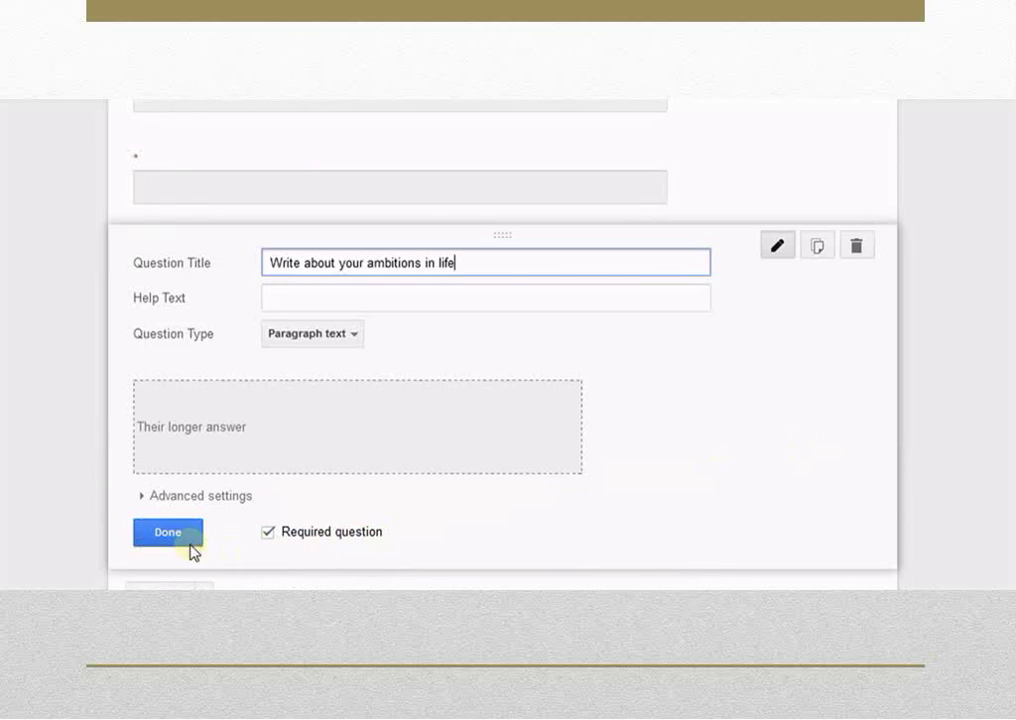
pyautogui.click(168, 532)
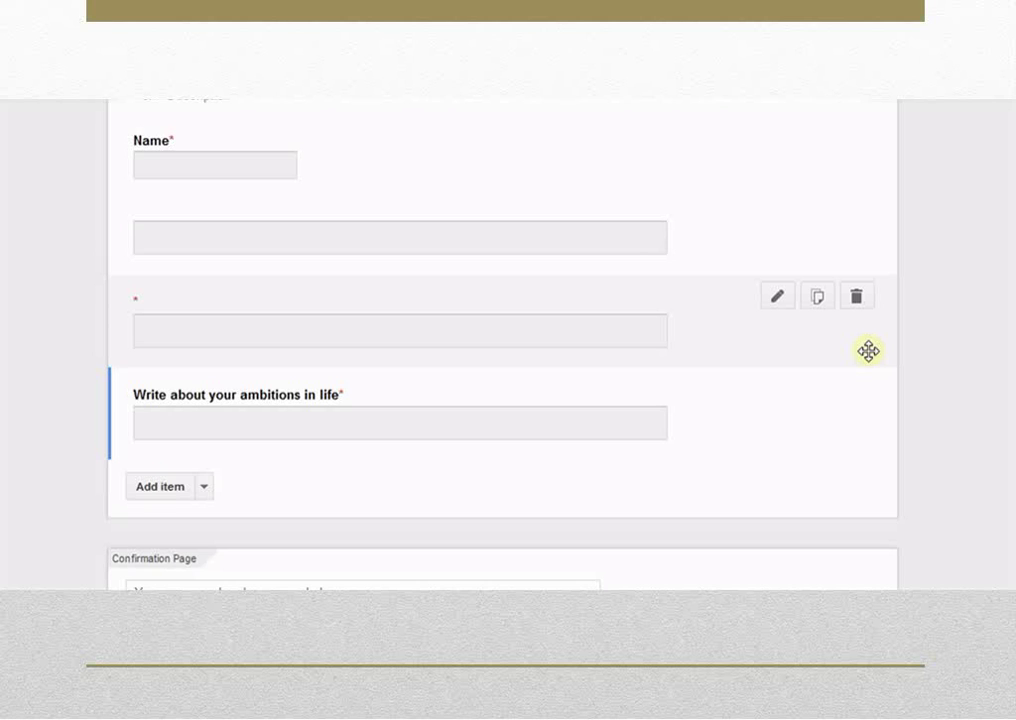
pyautogui.click(856, 296)
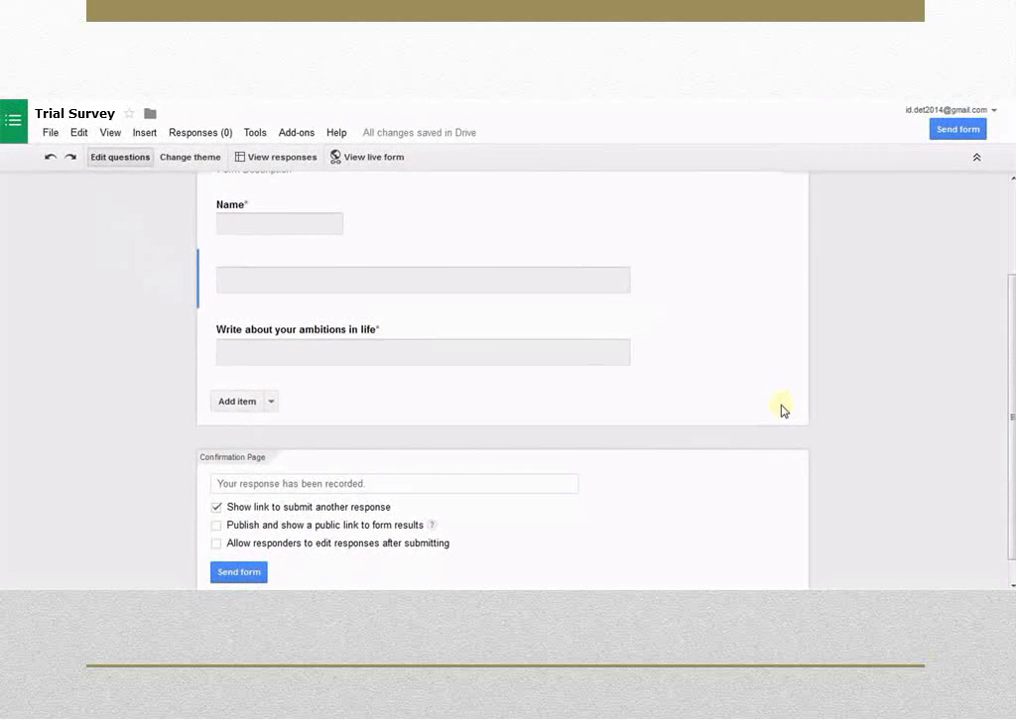
pyautogui.moveTo(776, 412)
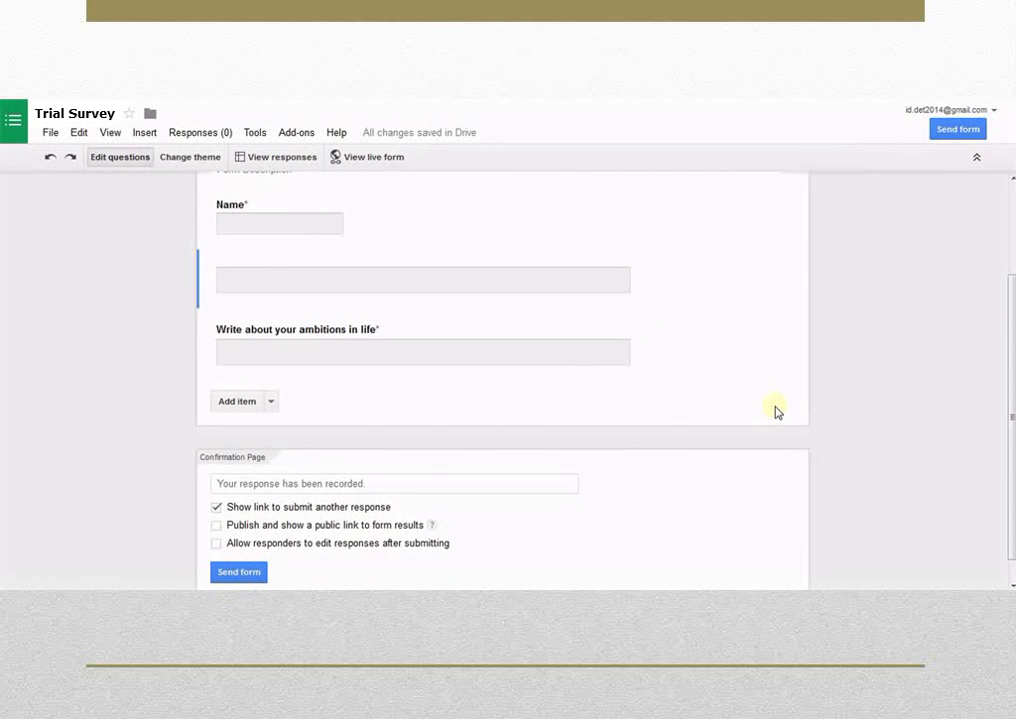
pyautogui.moveTo(84, 414)
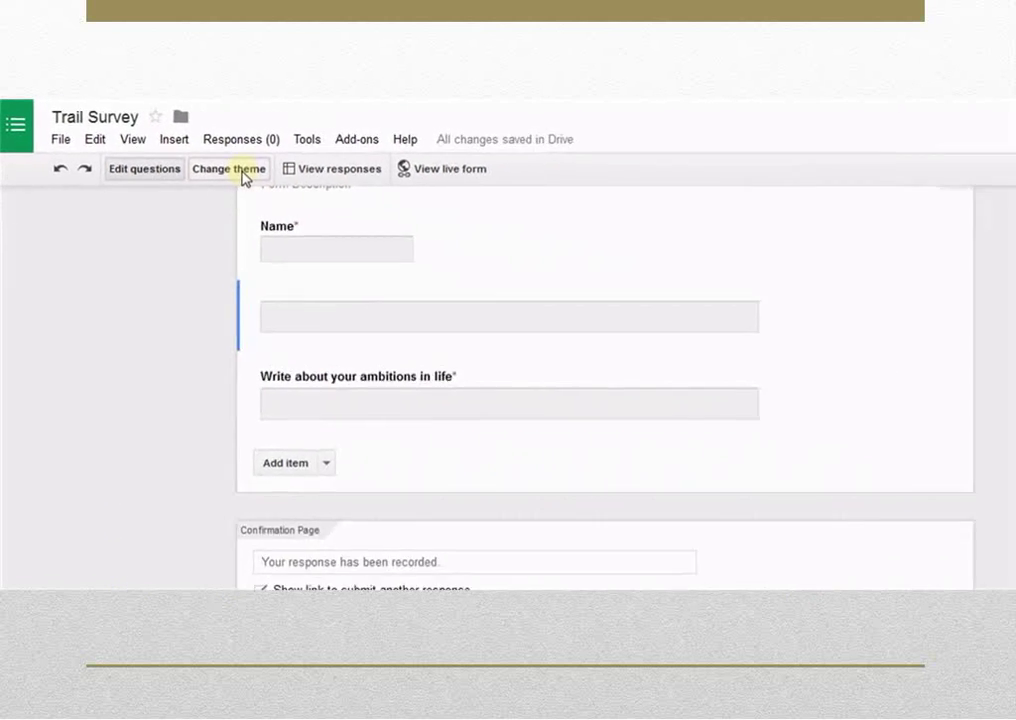
# Browse the theme gallery and keep the Basic theme for Trial Survey
pyautogui.click(228, 168)
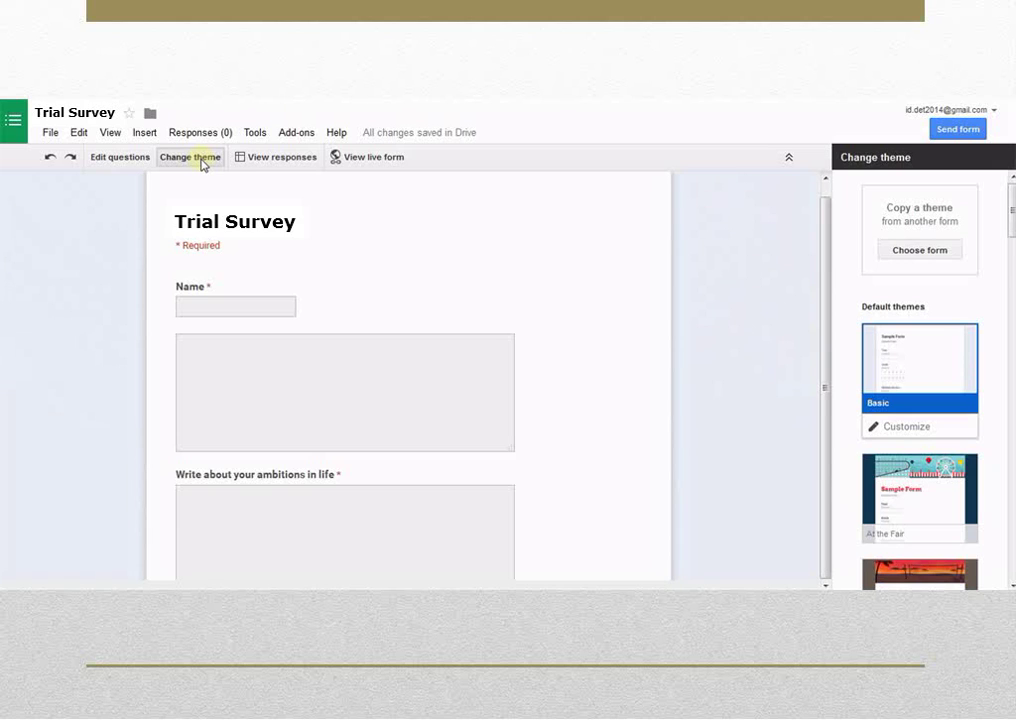
pyautogui.moveTo(892, 352)
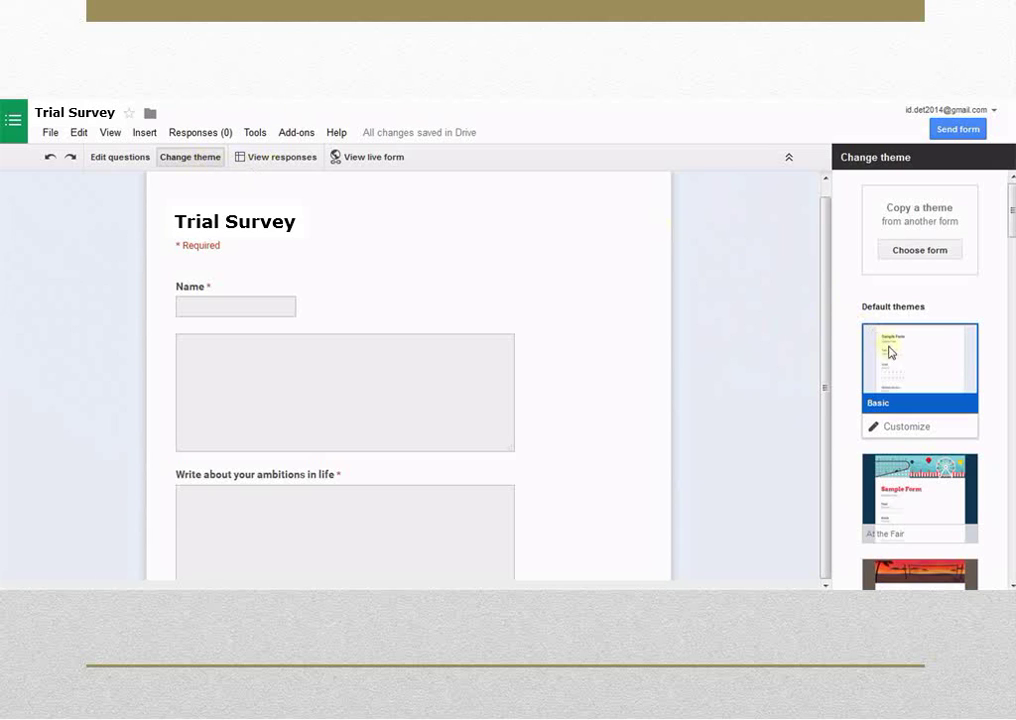
pyautogui.click(920, 496)
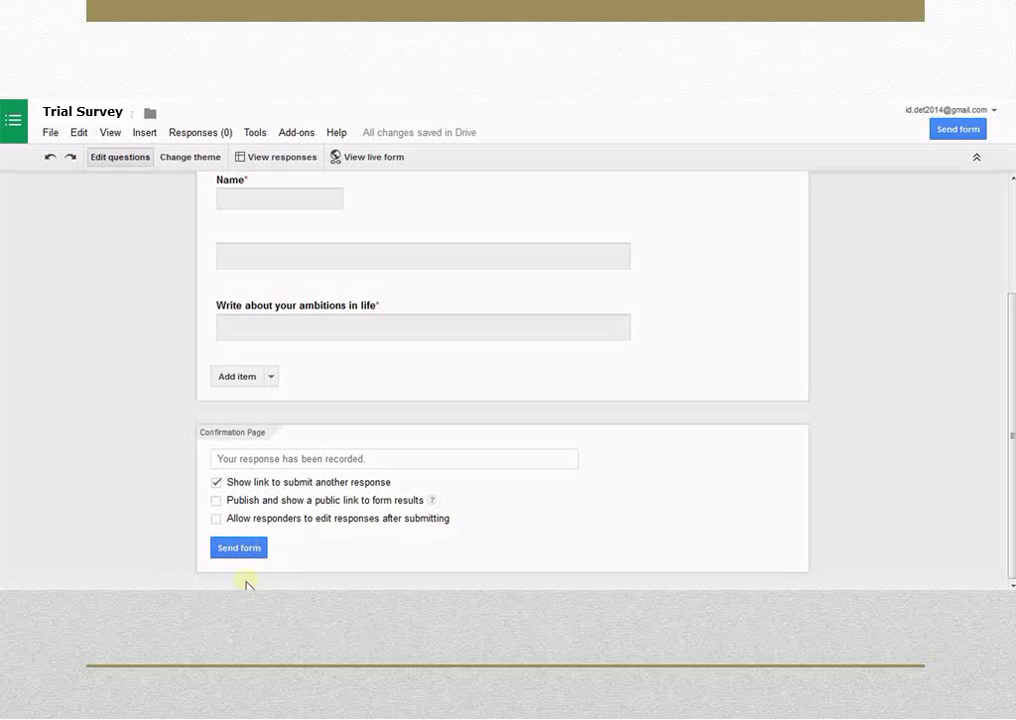
# Bring up Send form, expand the email recipients box, then dismiss the dialog
pyautogui.click(238, 548)
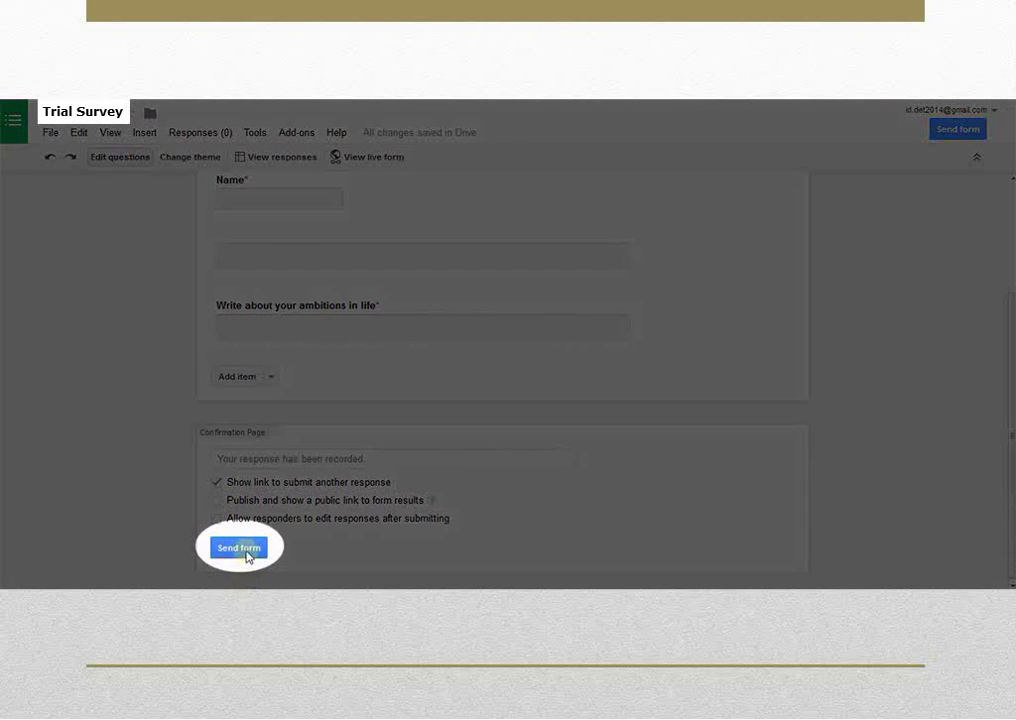
pyautogui.click(238, 546)
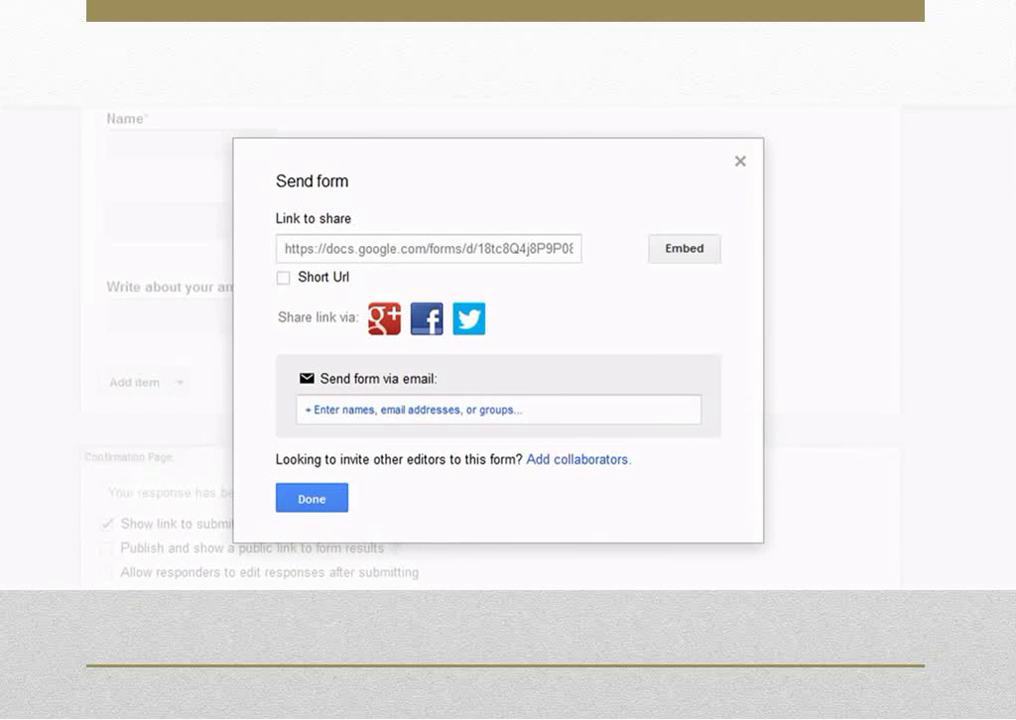
pyautogui.click(416, 410)
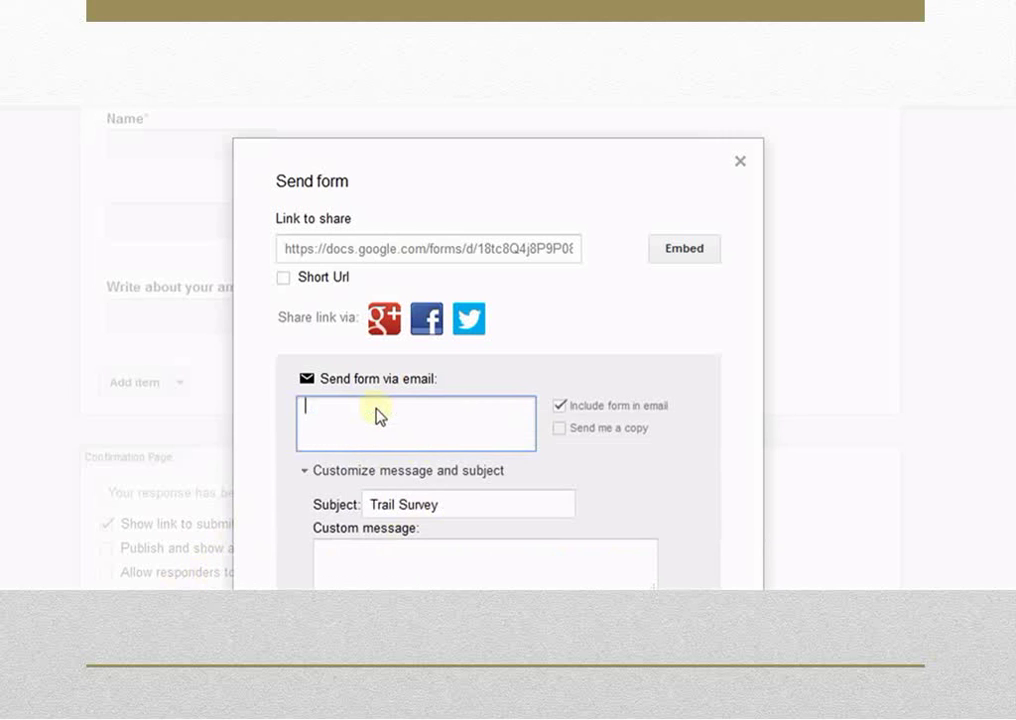
pyautogui.click(740, 160)
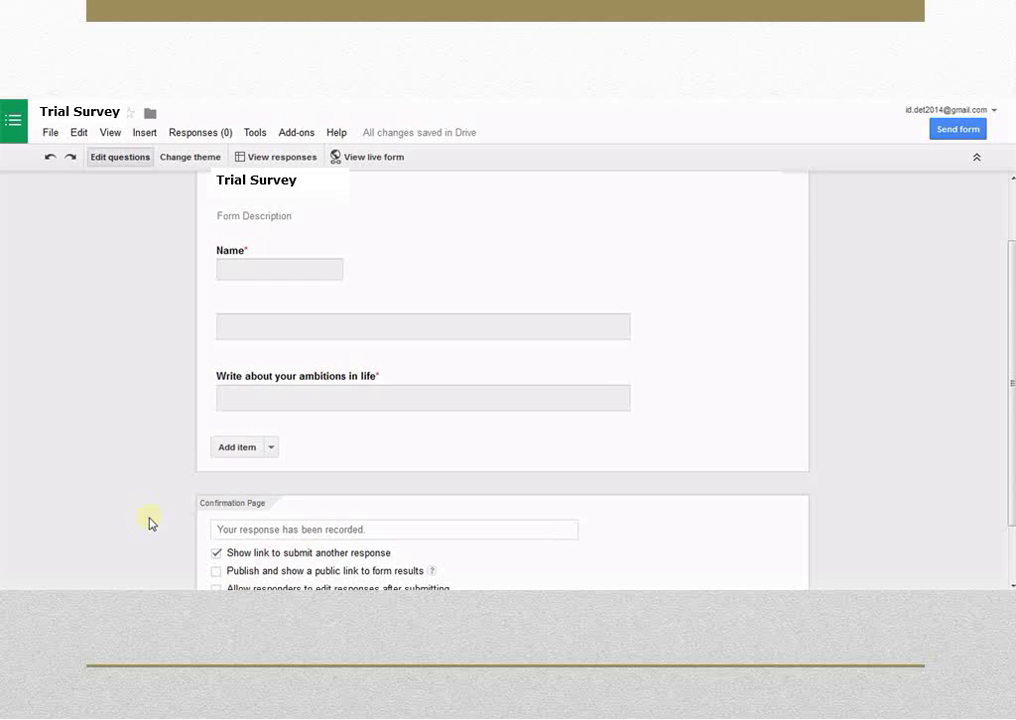
# Set the response destination to a new spreadsheet 'Trail Survey (Responses)' and create it
pyautogui.click(200, 132)
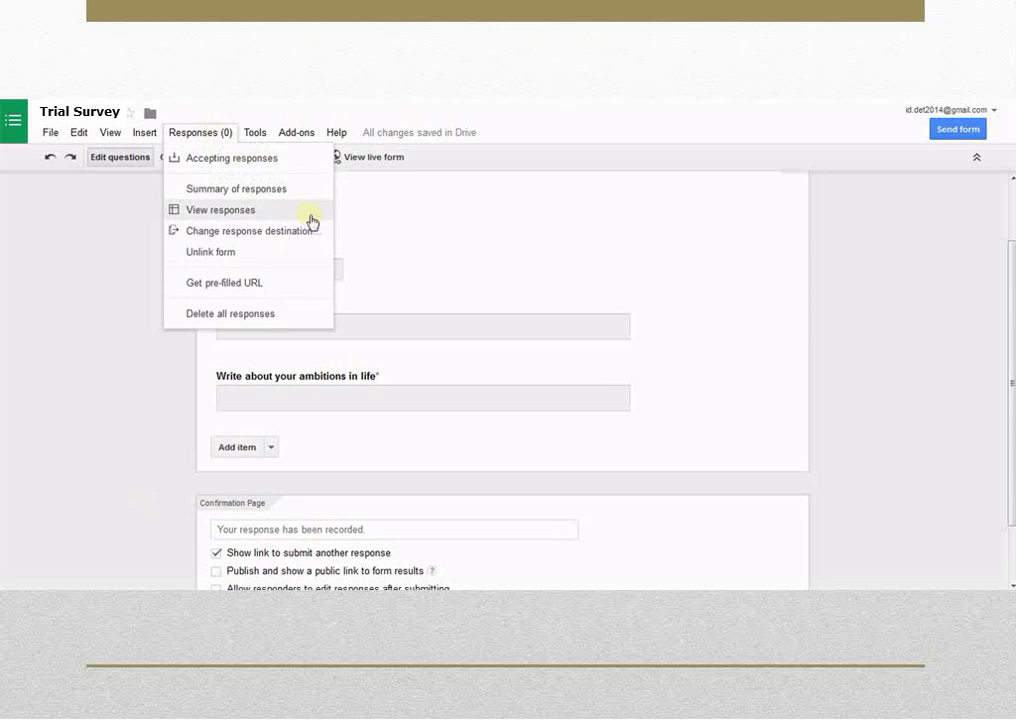
pyautogui.click(244, 232)
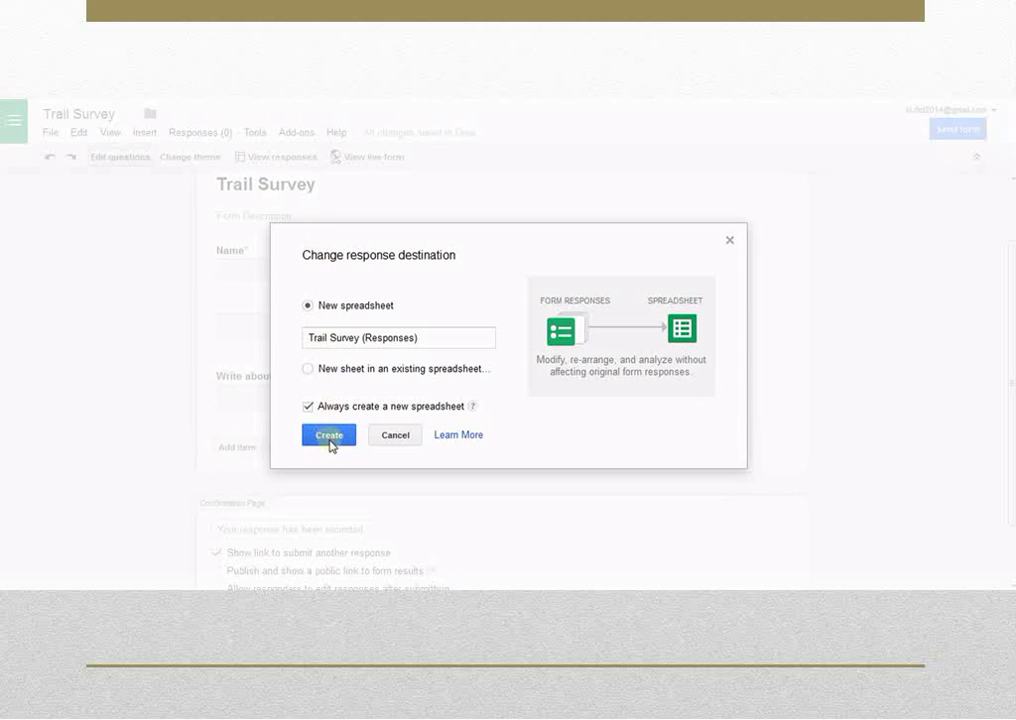
pyautogui.click(328, 436)
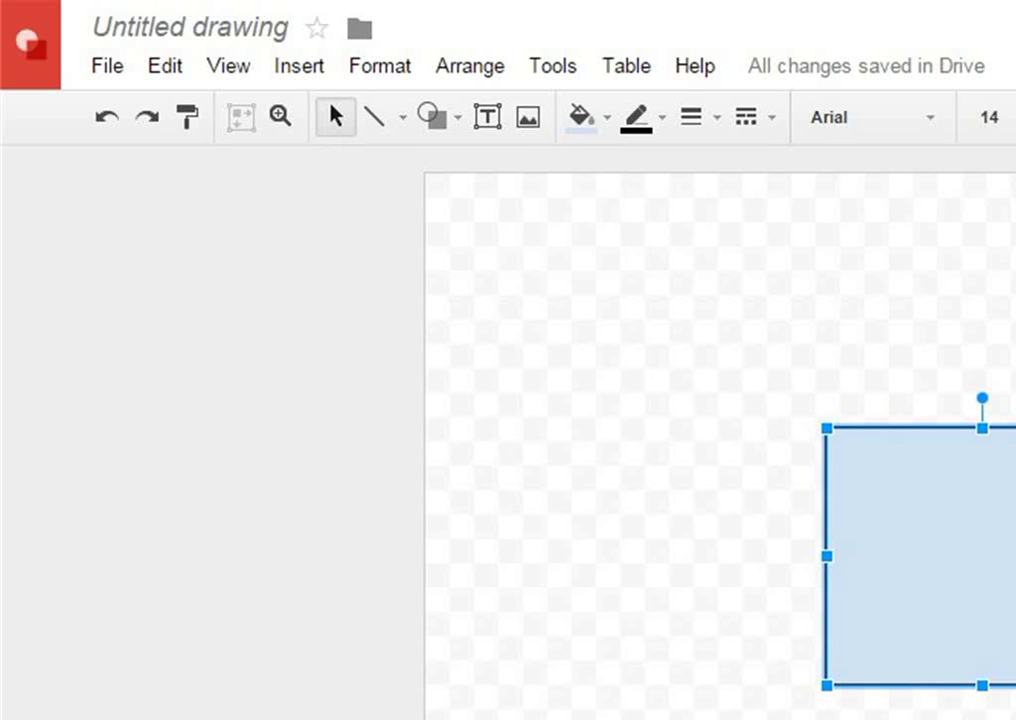
# Bring up the Edit menu to copy the light blue rectangle to the web clipboard
pyautogui.click(164, 68)
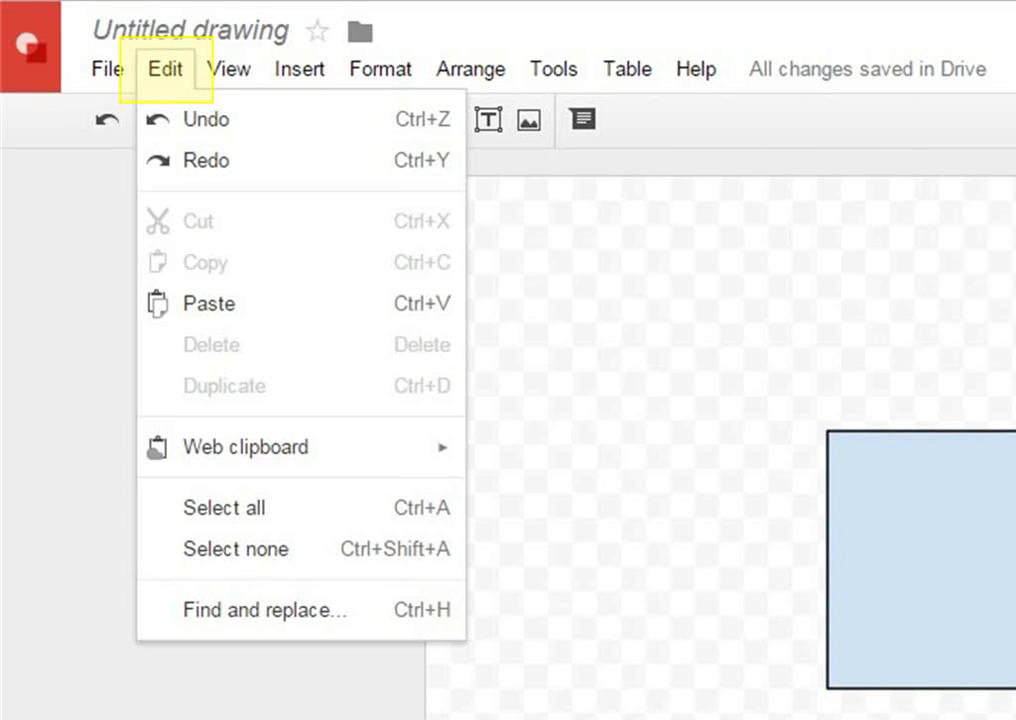
pyautogui.moveTo(244, 448)
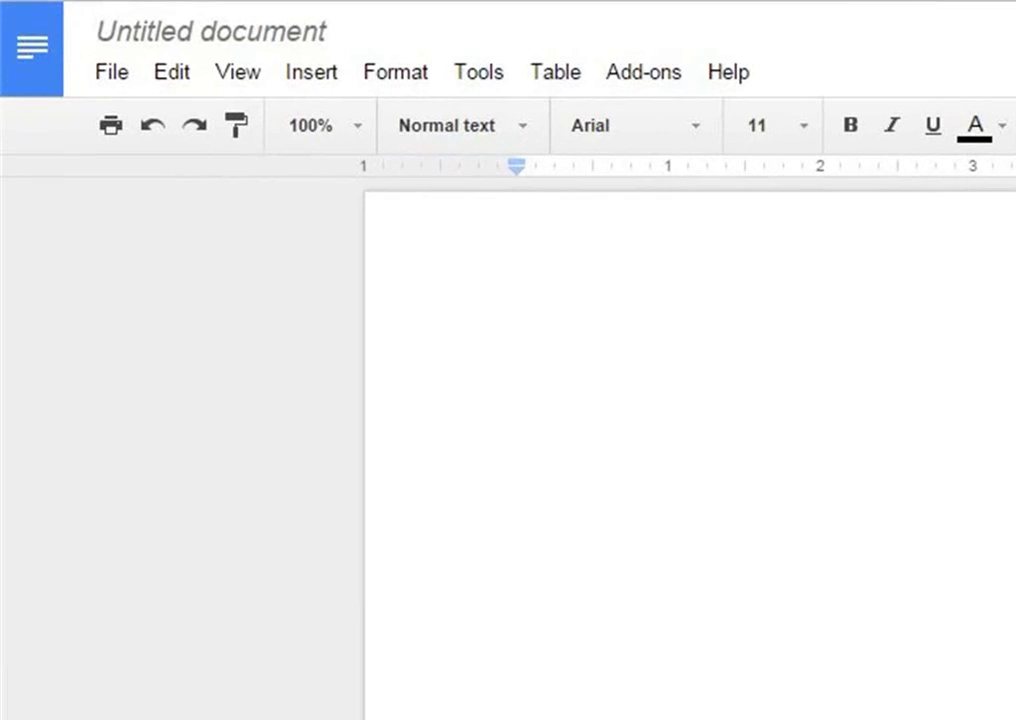
# Reach the Web clipboard entry in the Docs Edit menu to paste the copied drawing
pyautogui.click(172, 72)
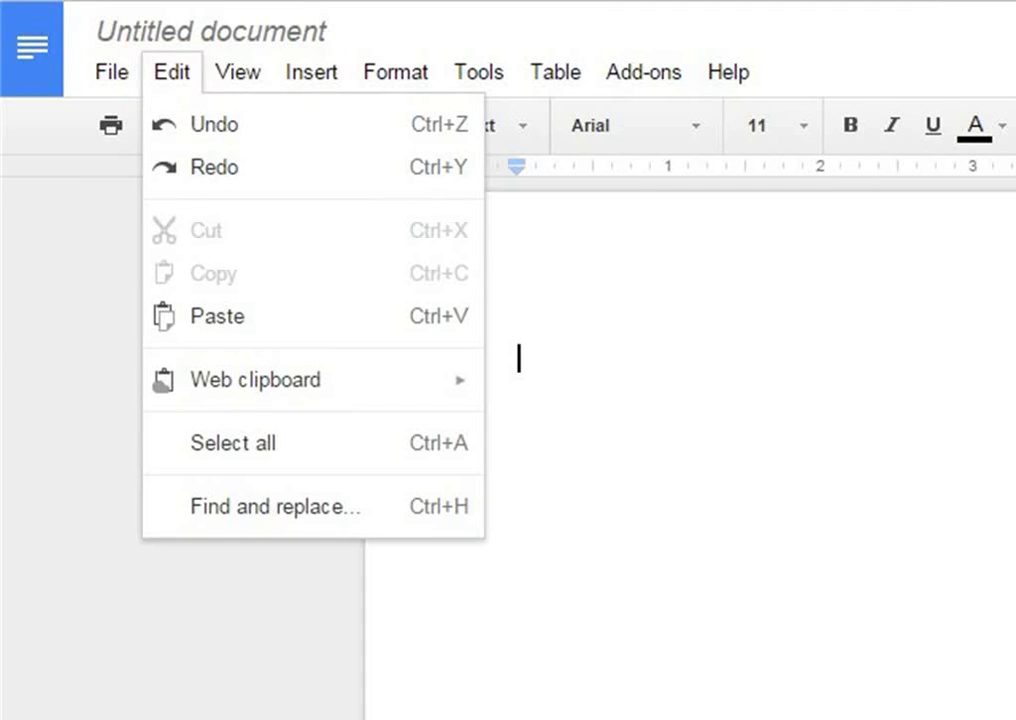
pyautogui.moveTo(256, 380)
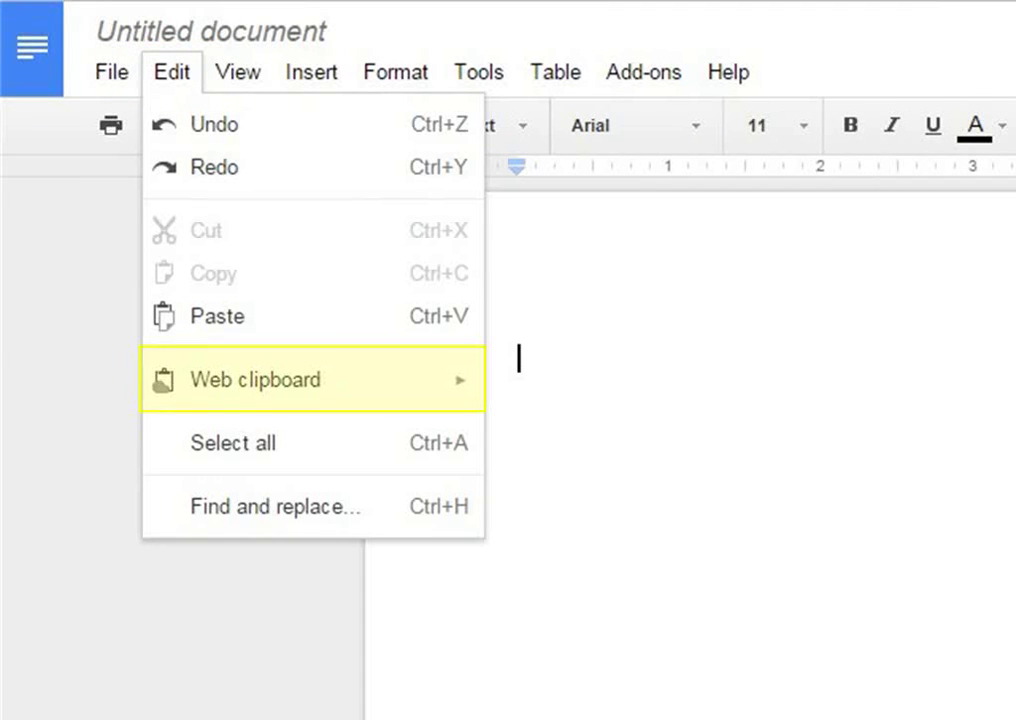